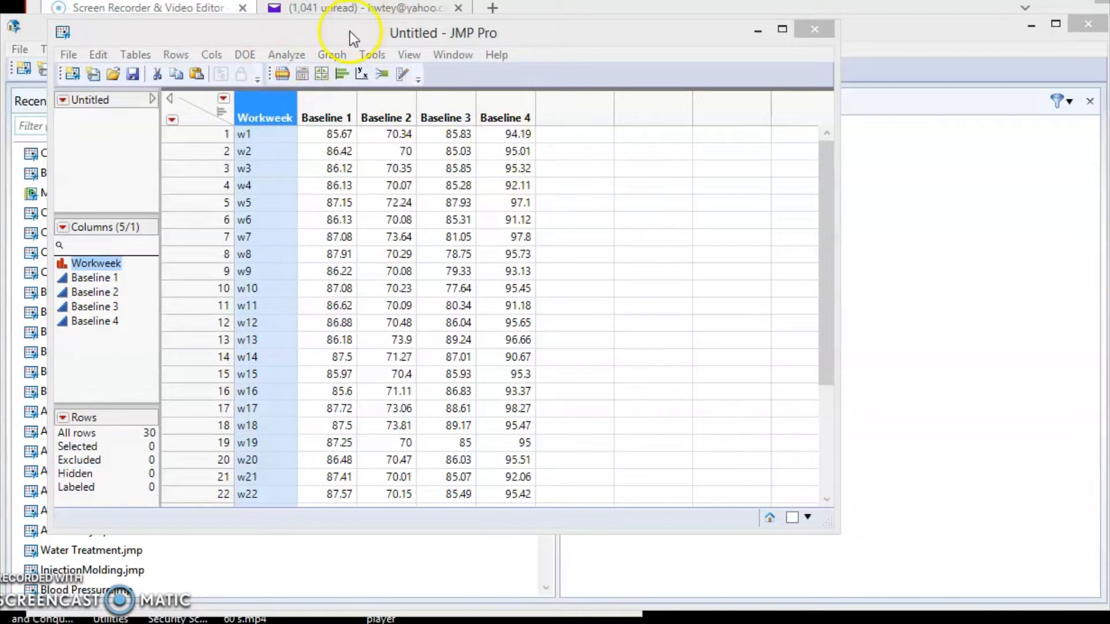
Show the Analyze menu of available analyses for the Baseline data table.
{"action": "left_click", "coordinate": [286, 54]}
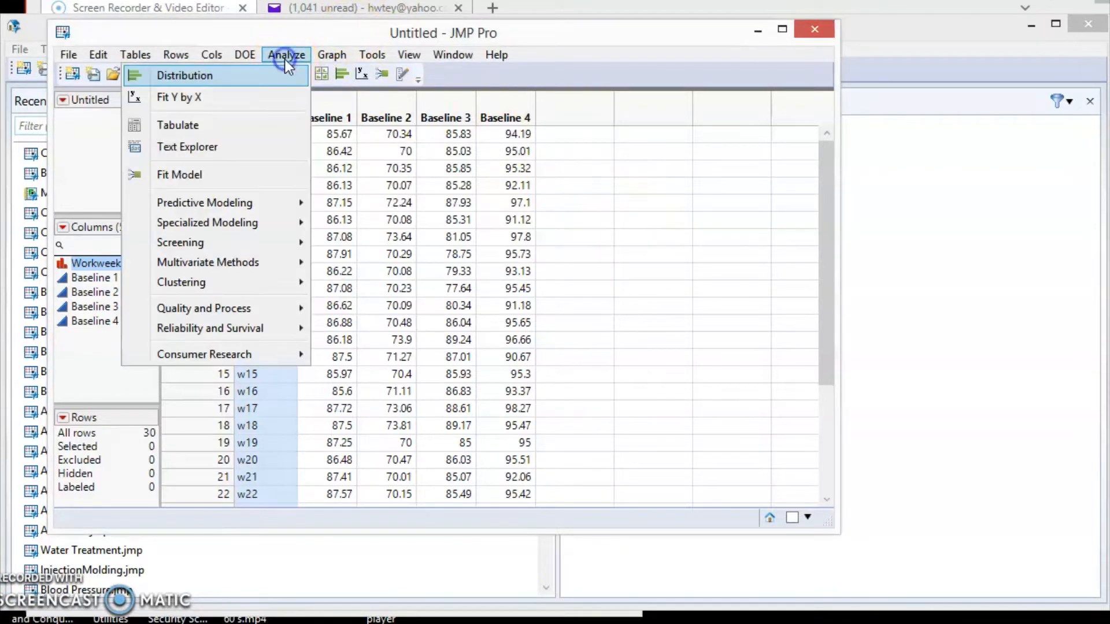
{"action": "mouse_move", "coordinate": [251, 85]}
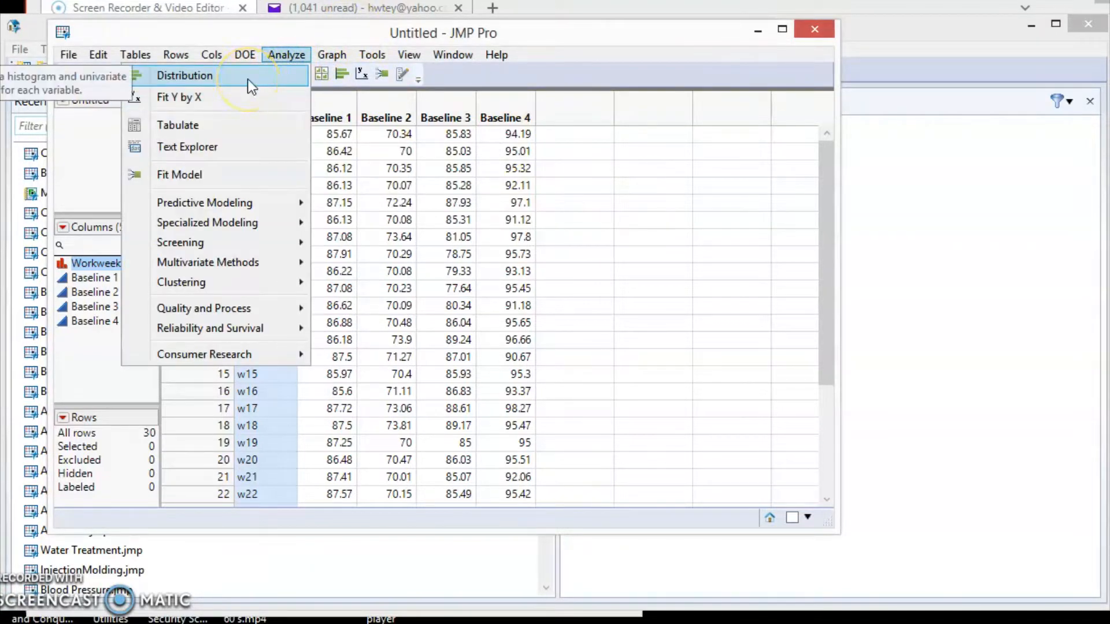
Launch Distribution with Baseline 1 as the Y, Columns response.
{"action": "left_click", "coordinate": [184, 75]}
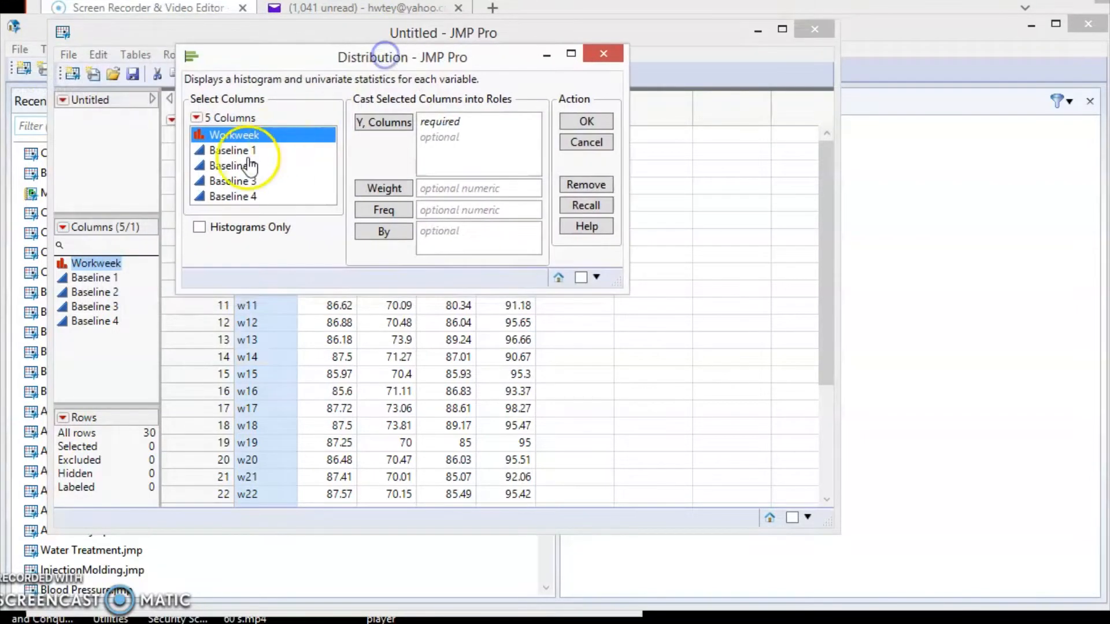
{"action": "left_click", "coordinate": [233, 150]}
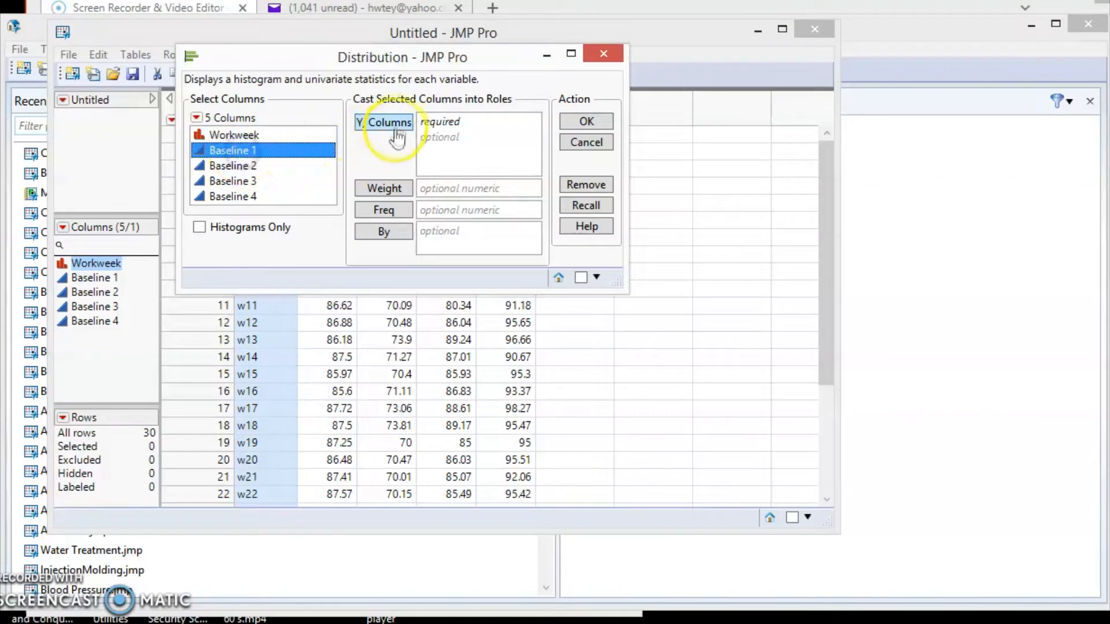
{"action": "left_click", "coordinate": [388, 121]}
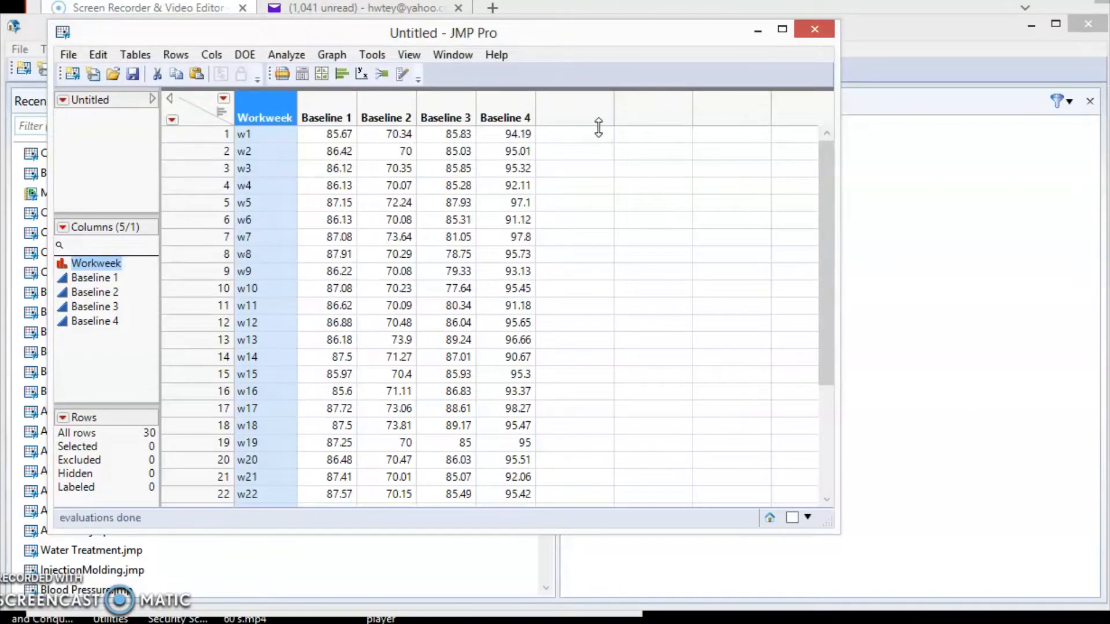
Stack the Baseline 1 report so the histogram lies flat beside quantiles and summary statistics.
{"action": "left_click", "coordinate": [286, 55]}
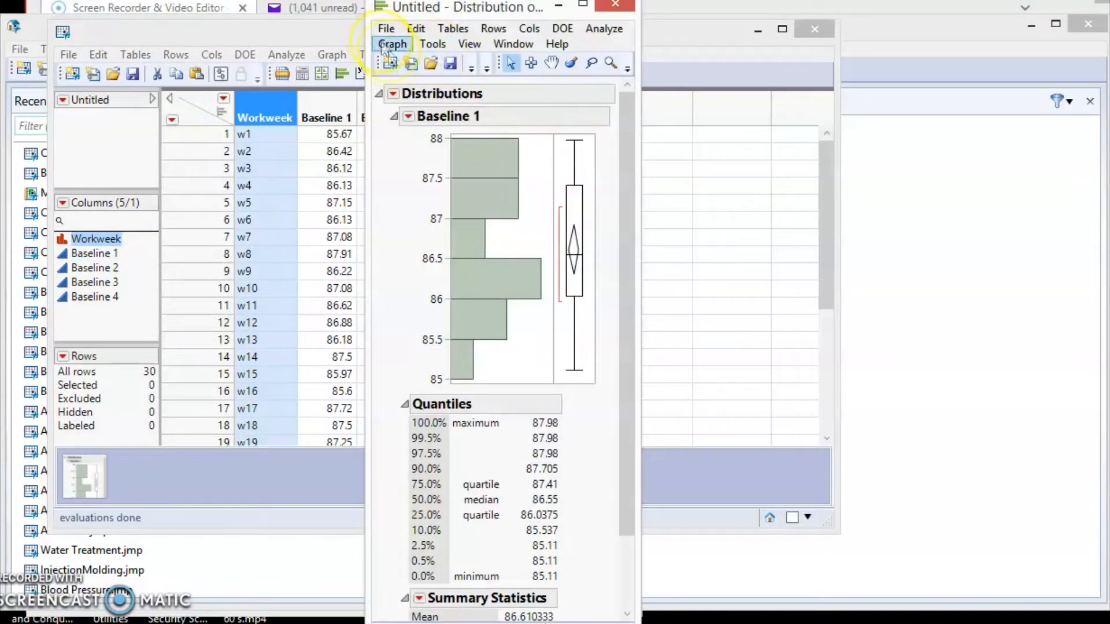
{"action": "left_click", "coordinate": [223, 118]}
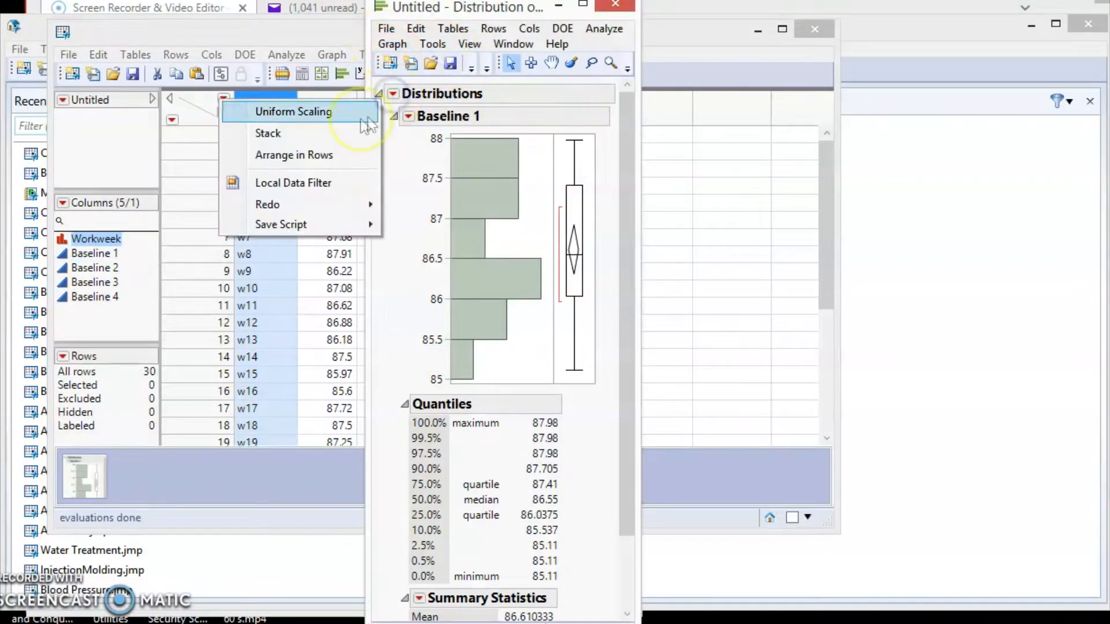
{"action": "left_click", "coordinate": [293, 155]}
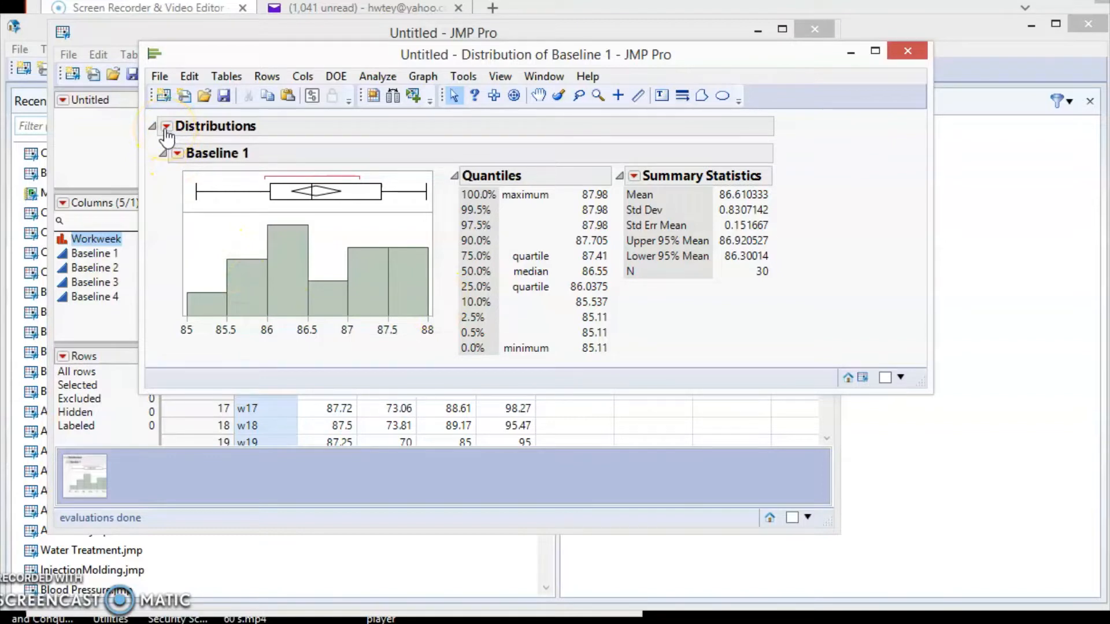
{"action": "left_click", "coordinate": [166, 126]}
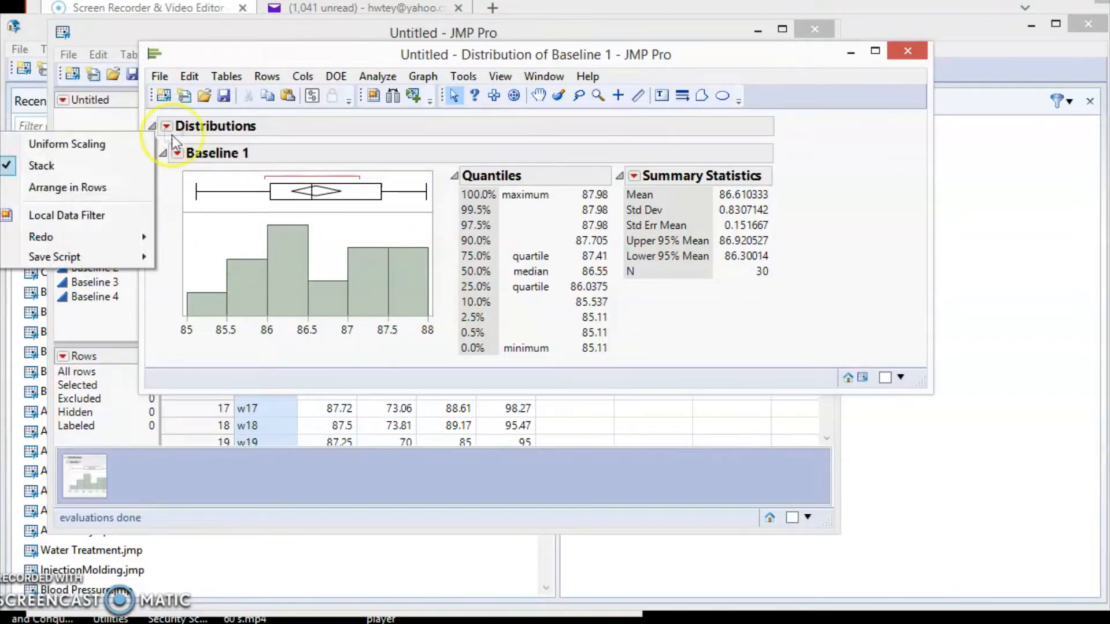
Apply Continuous Fit > Fit Normal to Baseline 1, adding location and dispersion estimates.
{"action": "left_click", "coordinate": [176, 153]}
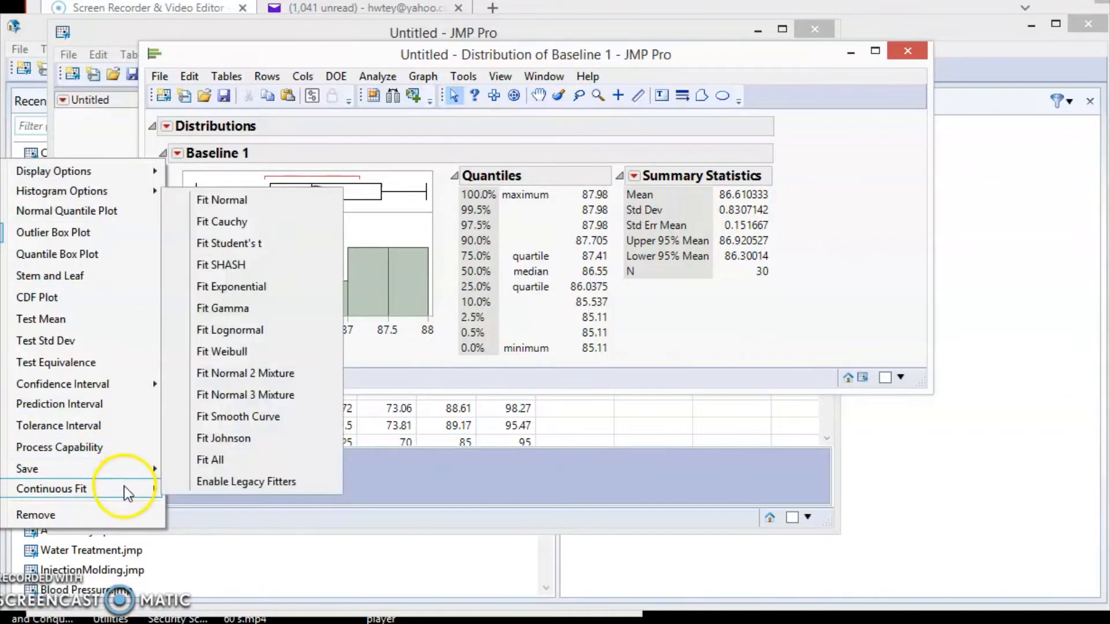
{"action": "mouse_move", "coordinate": [234, 200]}
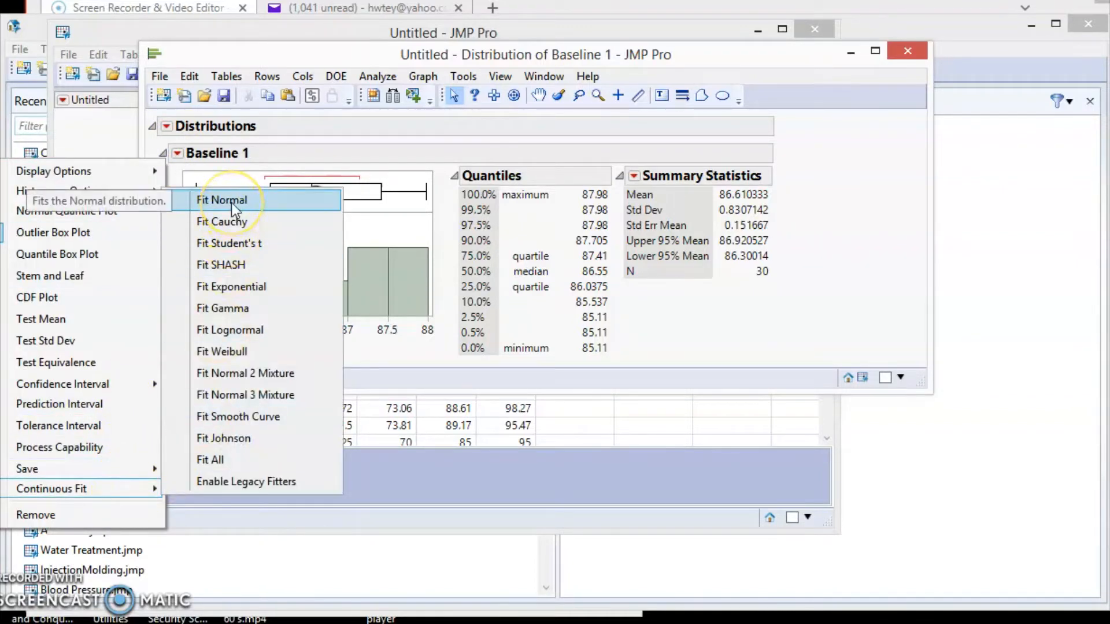
{"action": "left_click", "coordinate": [222, 200]}
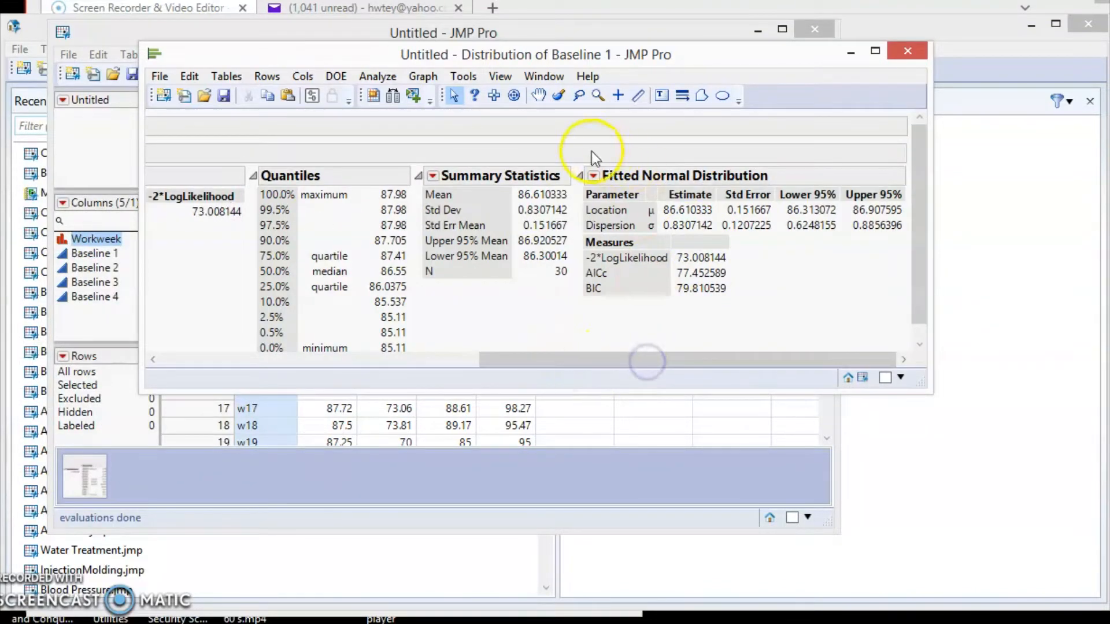
{"action": "mouse_move", "coordinate": [860, 160]}
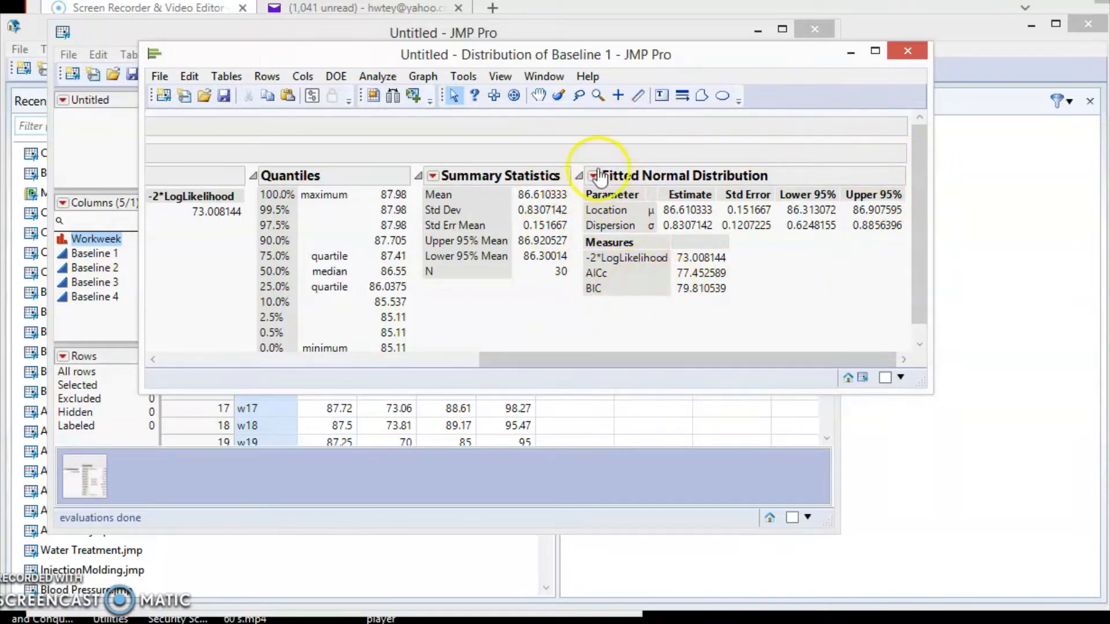
Add the Goodness-of-Fit test, giving Shapiro-Wilk W 0.9580041, Prob<W 0.2752.
{"action": "left_click", "coordinate": [592, 176]}
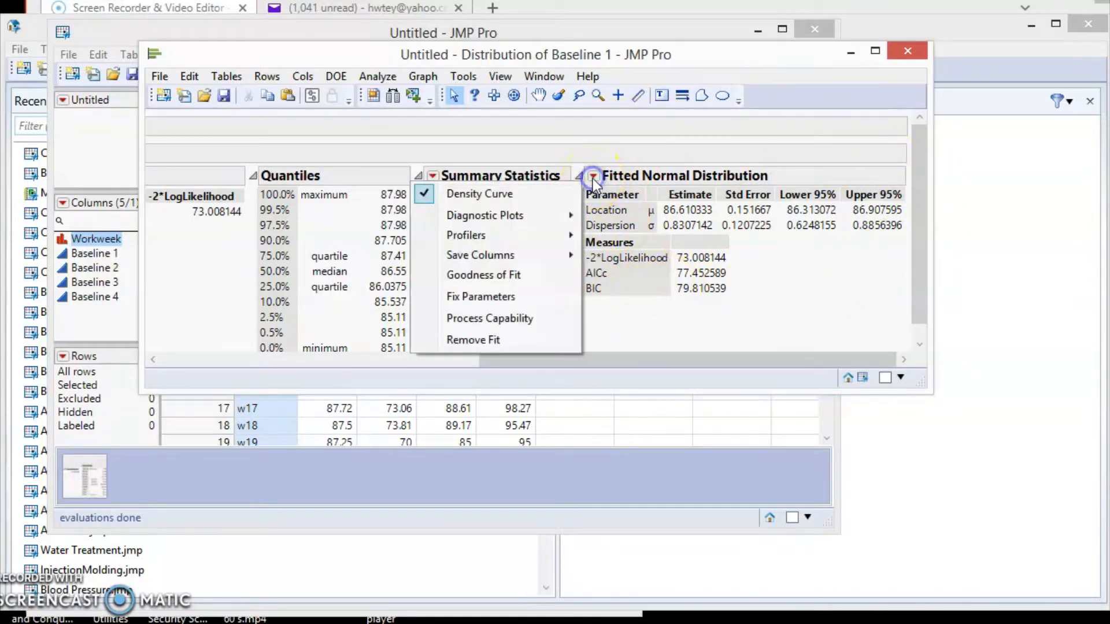
{"action": "left_click", "coordinate": [483, 275]}
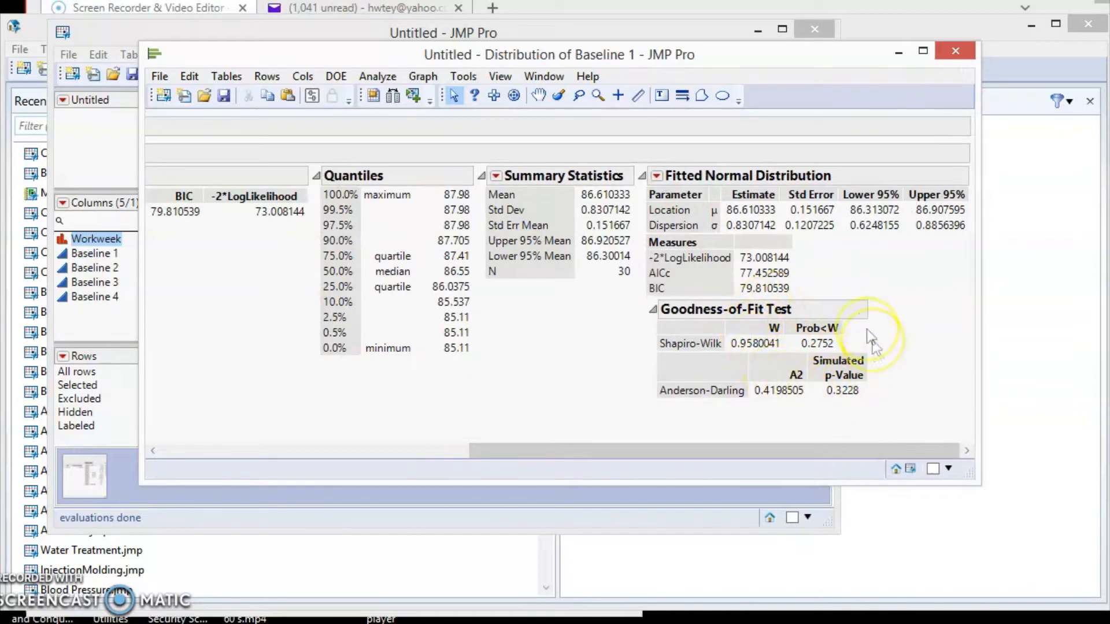
{"action": "mouse_move", "coordinate": [913, 314]}
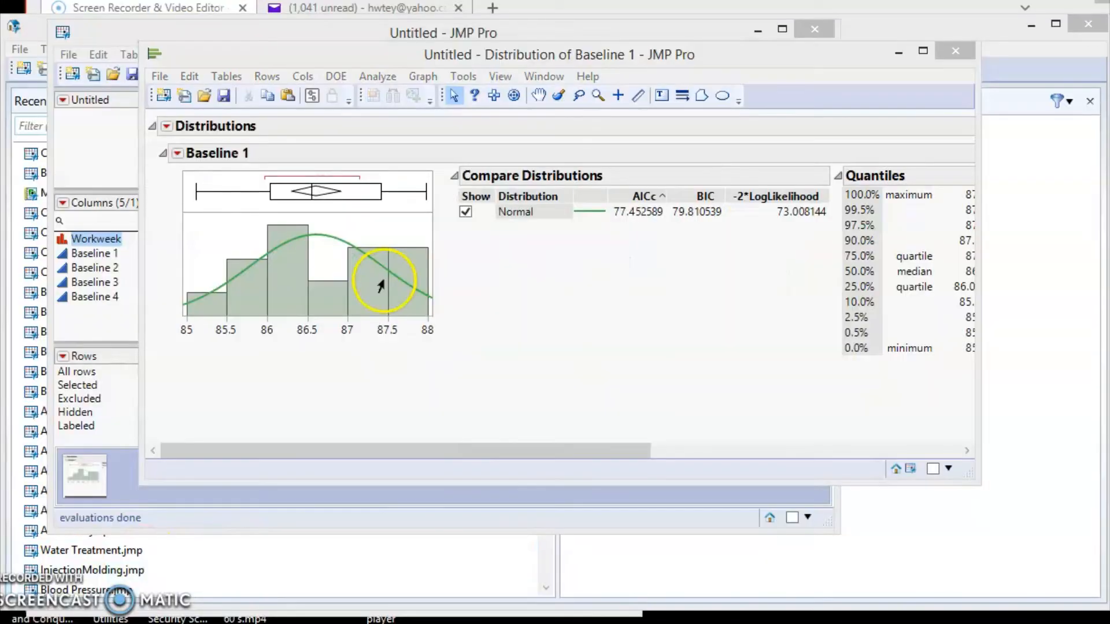
{"action": "mouse_move", "coordinate": [550, 293]}
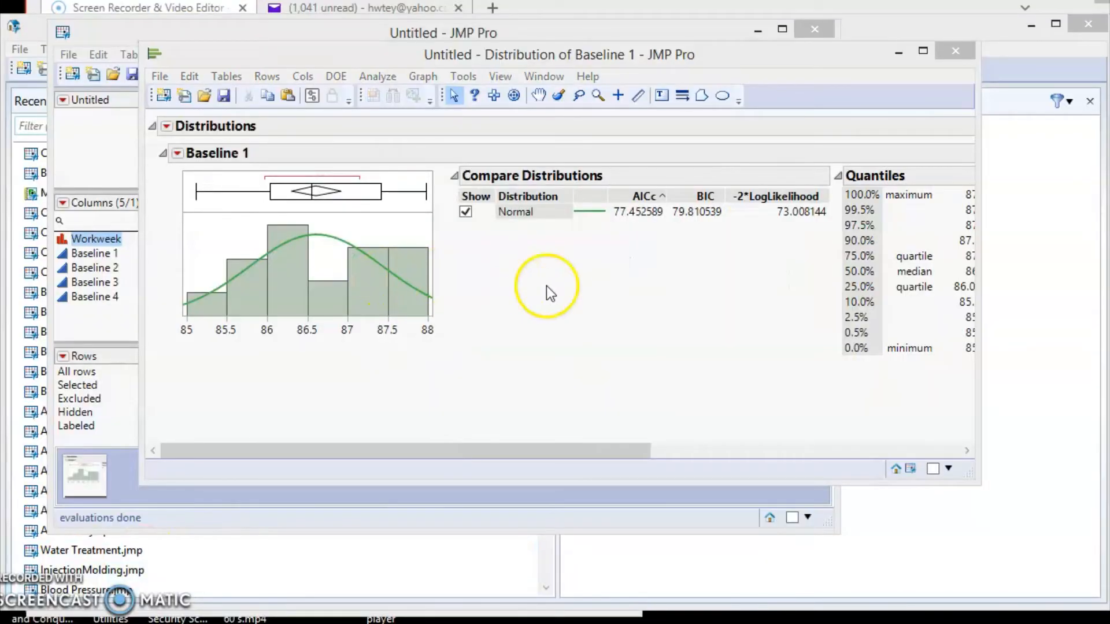
{"action": "mouse_move", "coordinate": [253, 190]}
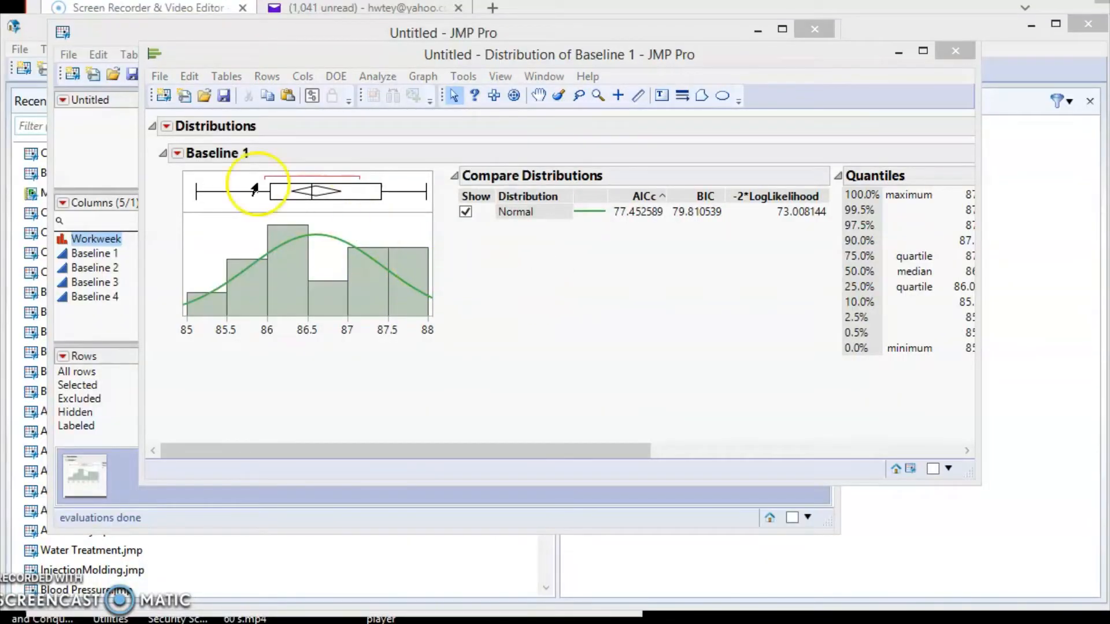
Add a Normal Quantile Plot with fitted line and confidence bands above the histogram.
{"action": "left_click", "coordinate": [177, 153]}
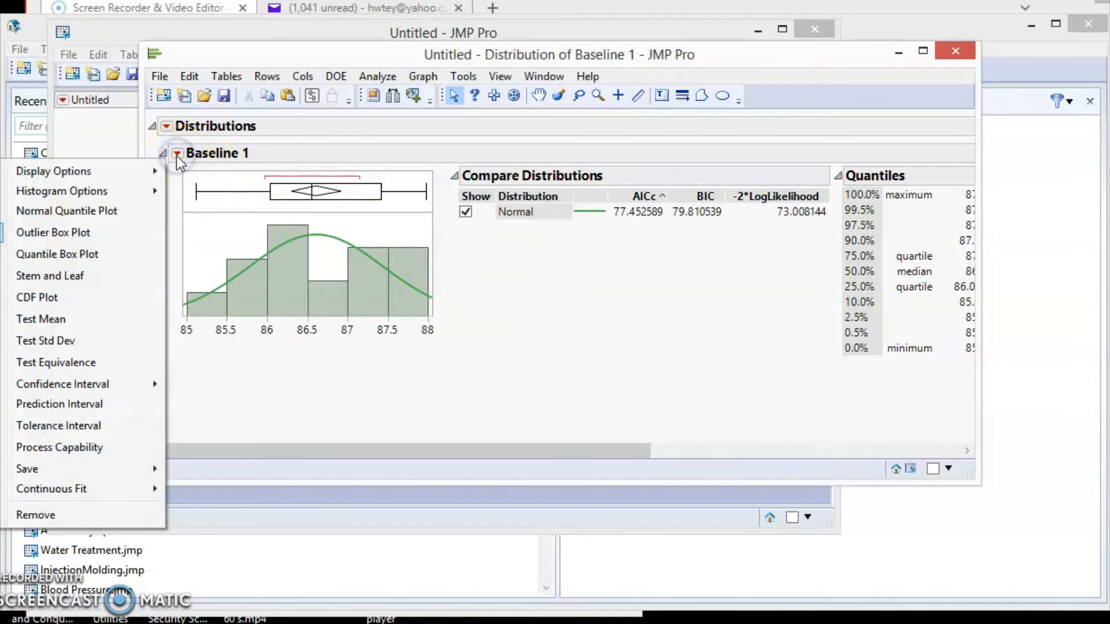
{"action": "mouse_move", "coordinate": [120, 211]}
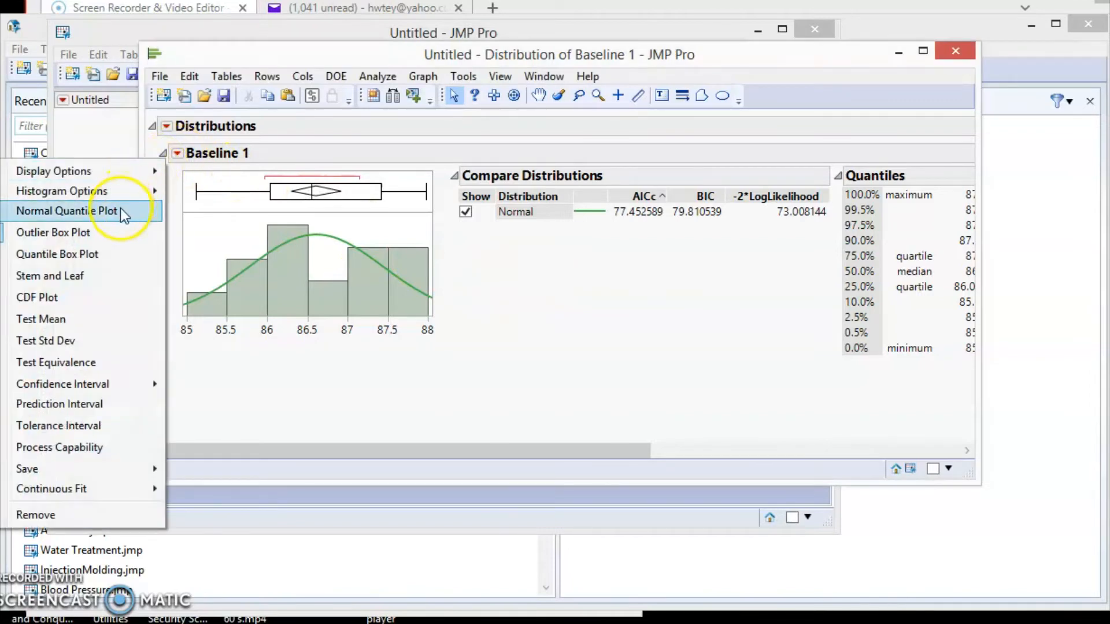
{"action": "left_click", "coordinate": [66, 211]}
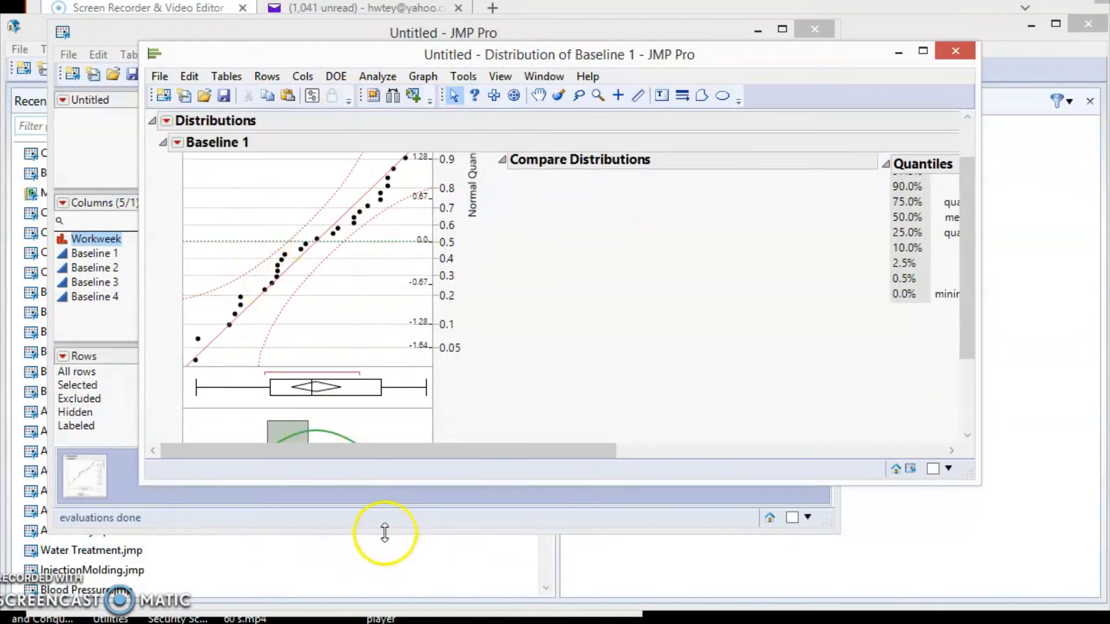
{"action": "mouse_move", "coordinate": [393, 508]}
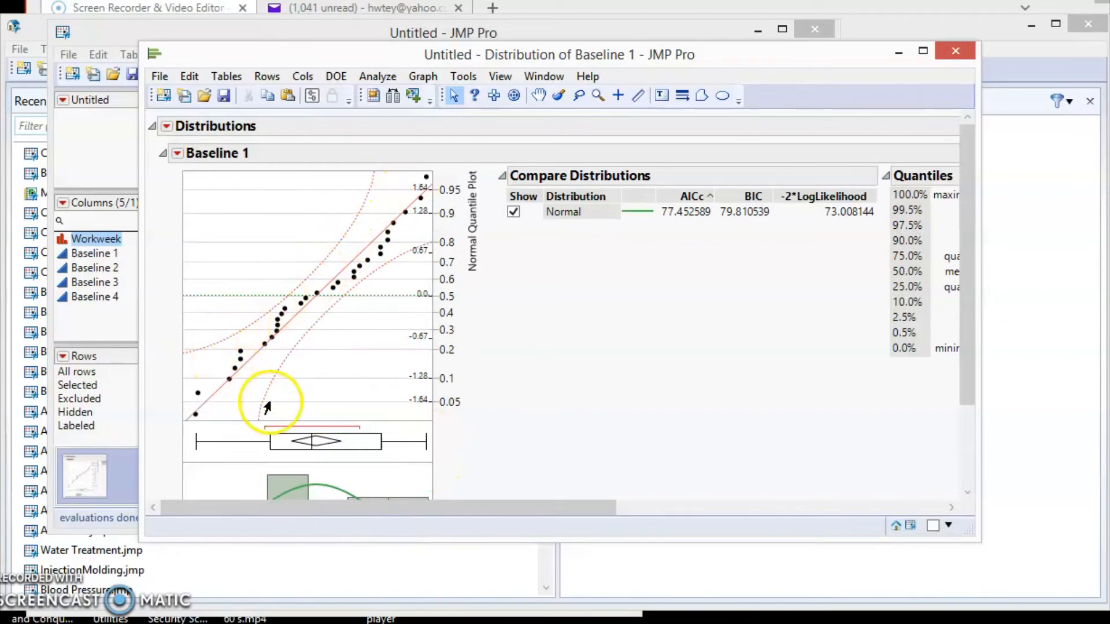
{"action": "mouse_move", "coordinate": [291, 311]}
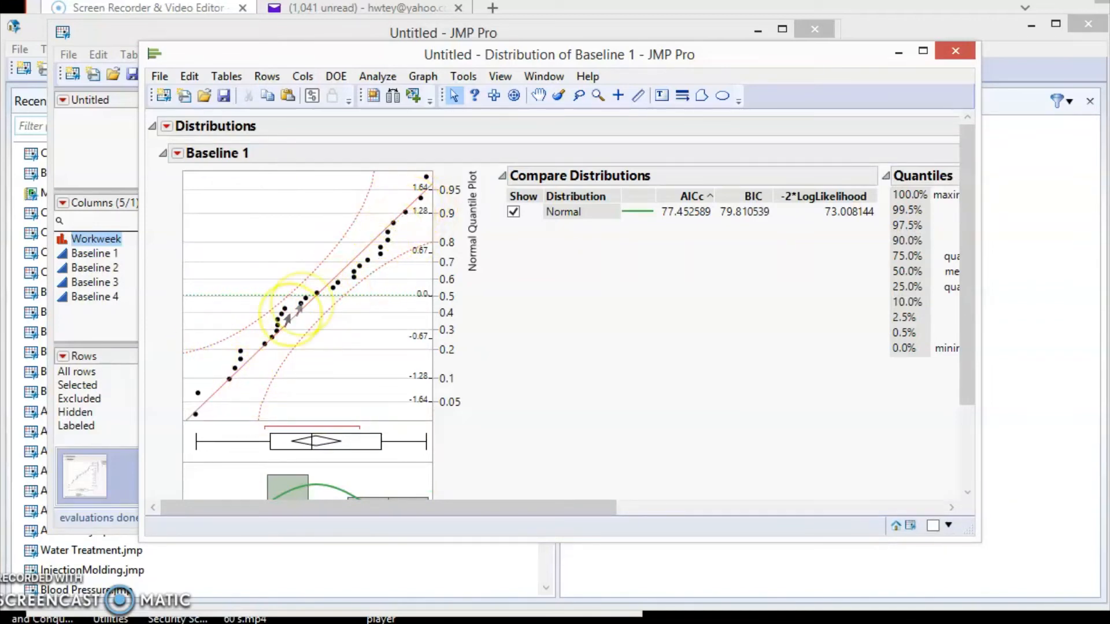